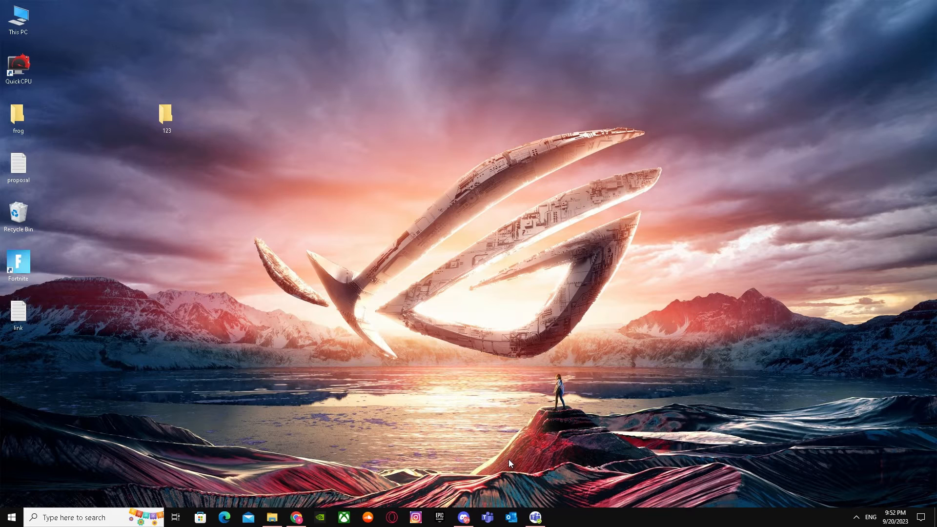
{"action": "mouse_move", "coordinate": [504, 506]}
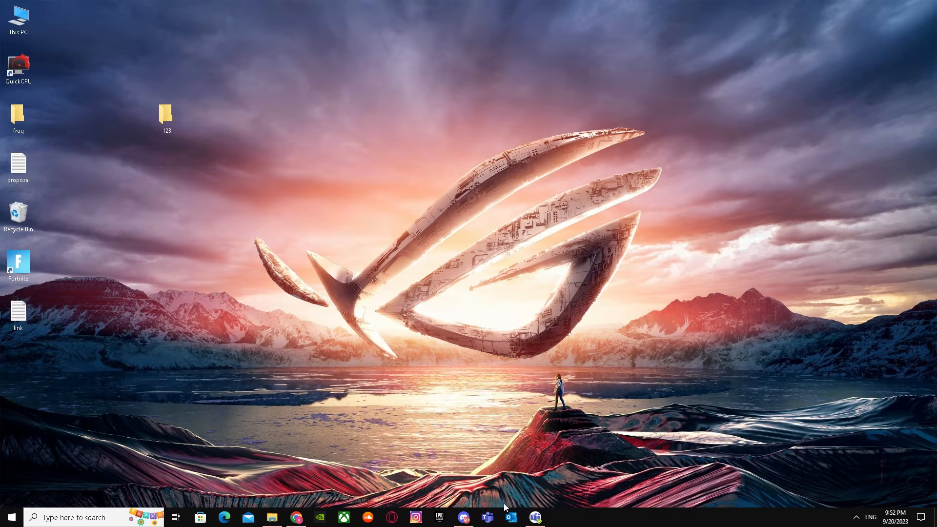
Set the Teams presence to Appear offline, then reset the status to Available
{"action": "left_click", "coordinate": [533, 517]}
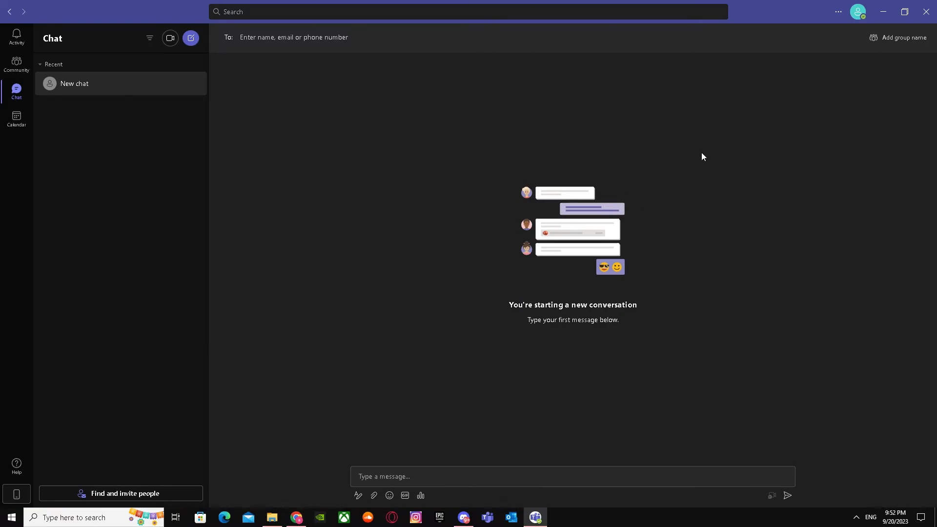
{"action": "left_click", "coordinate": [857, 11]}
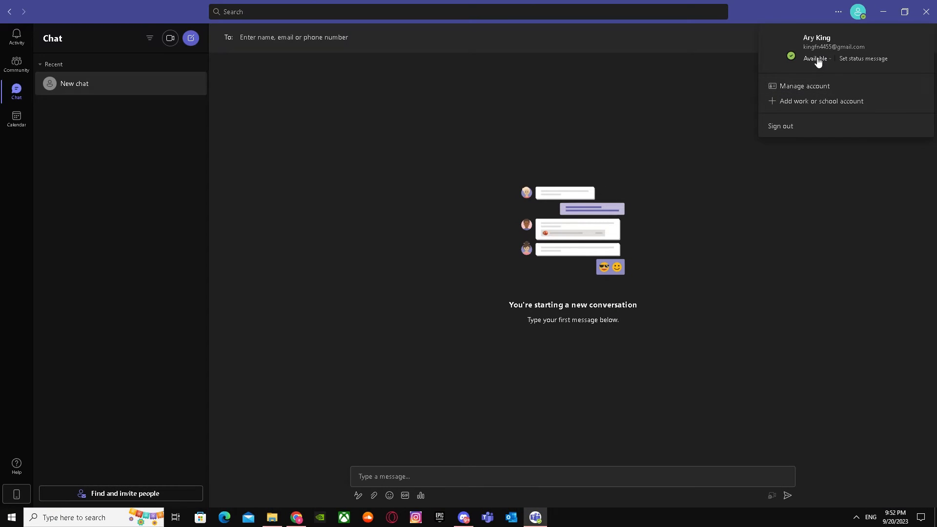
{"action": "left_click", "coordinate": [814, 59]}
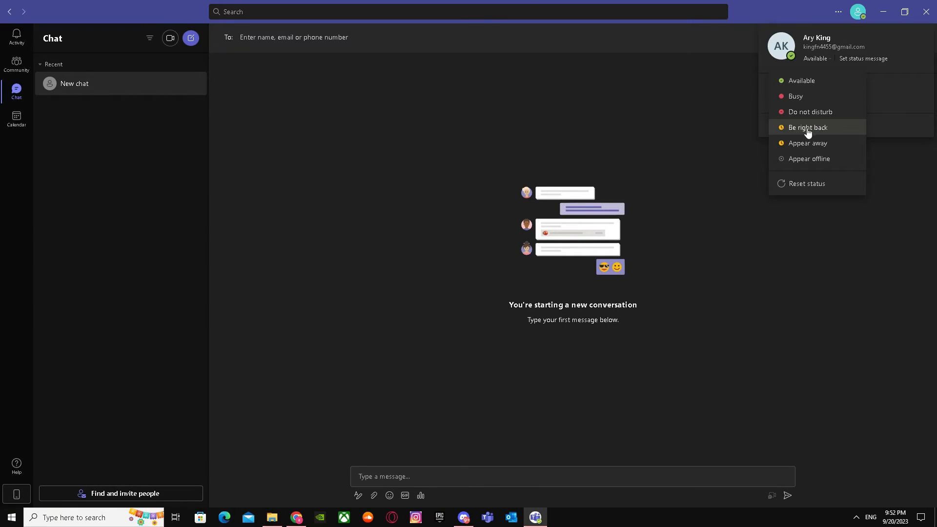
{"action": "mouse_move", "coordinate": [820, 62]}
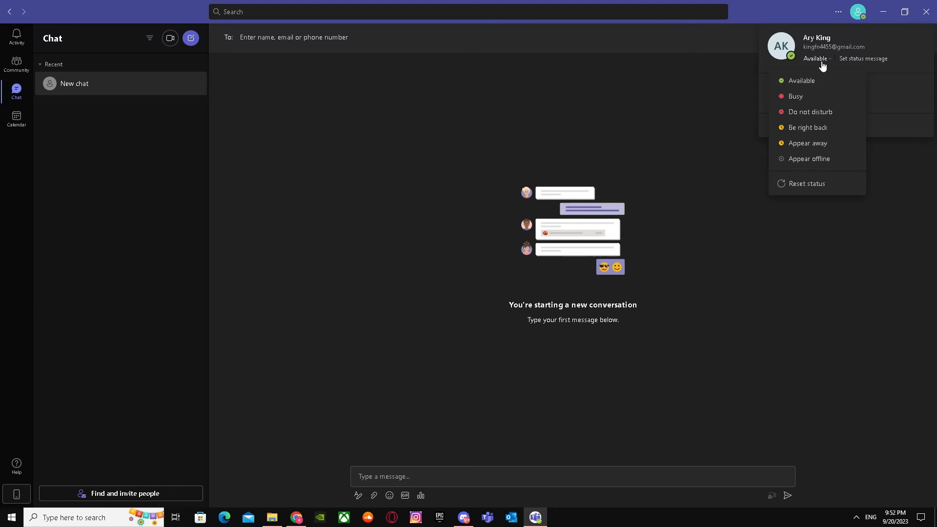
{"action": "left_click", "coordinate": [808, 158]}
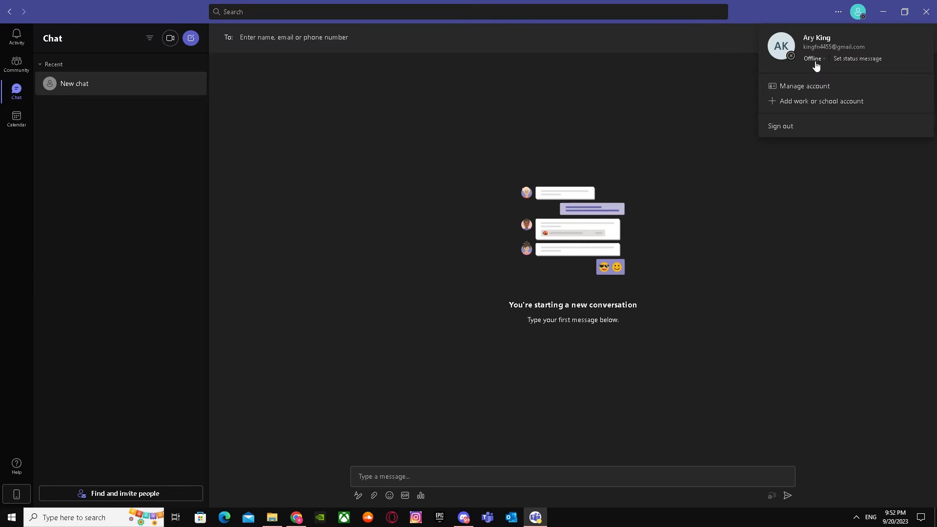
{"action": "left_click", "coordinate": [813, 58]}
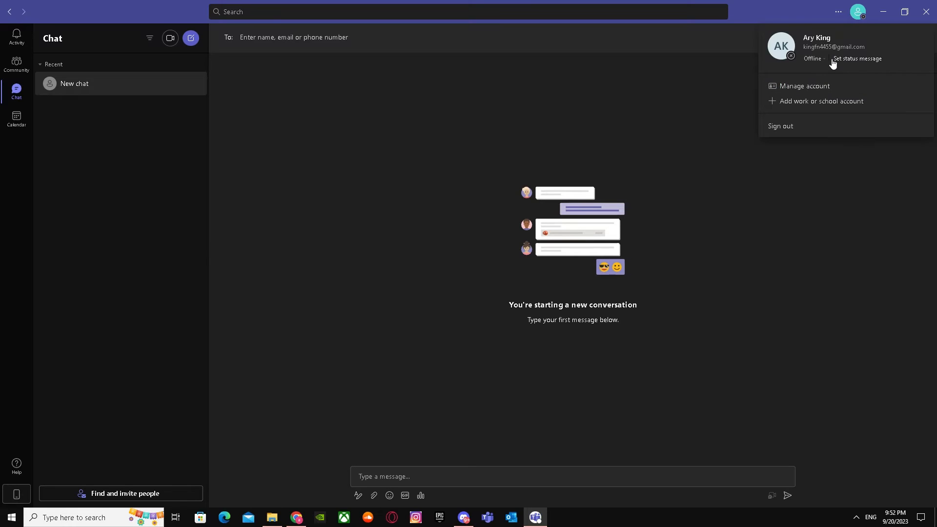
{"action": "left_click", "coordinate": [814, 59]}
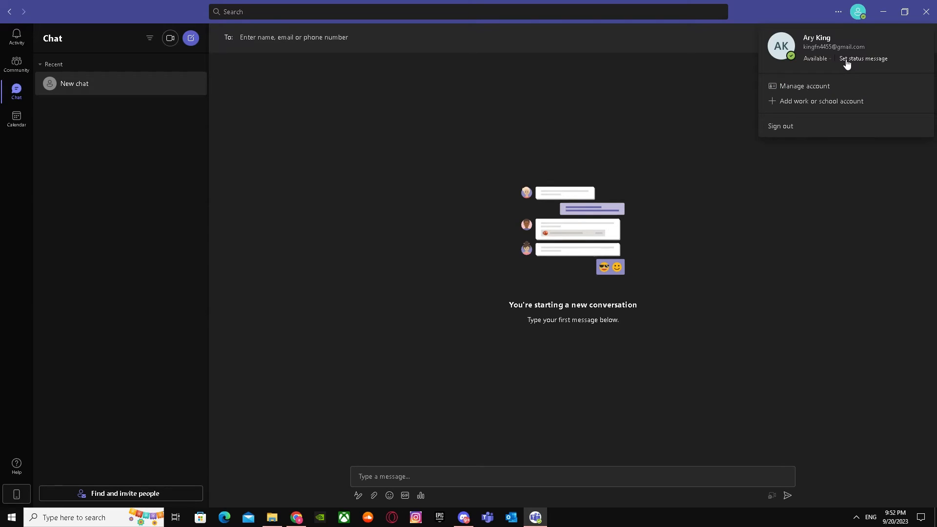
Enter the Teams status message 'i am back', then select IMG_0072 in folder 123
{"action": "left_click", "coordinate": [862, 58]}
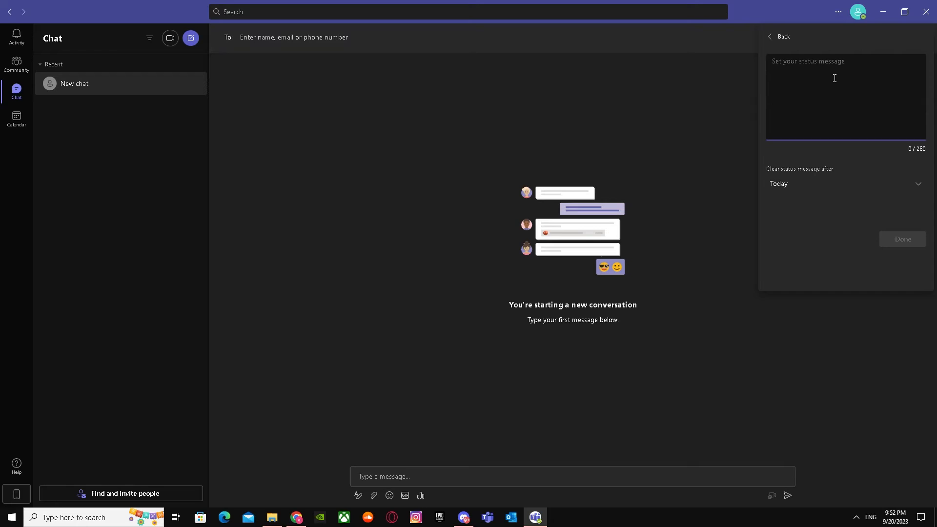
{"action": "mouse_move", "coordinate": [864, 69]}
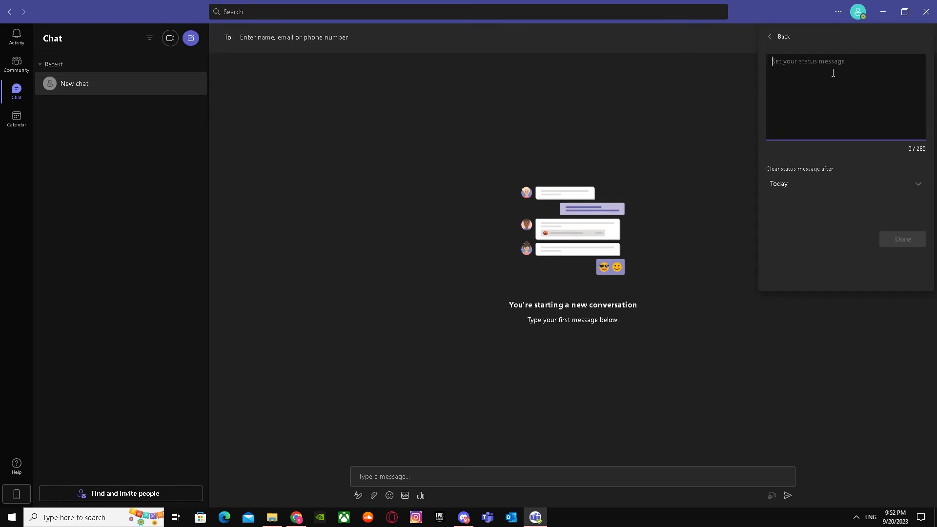
{"action": "type", "text": "y"}
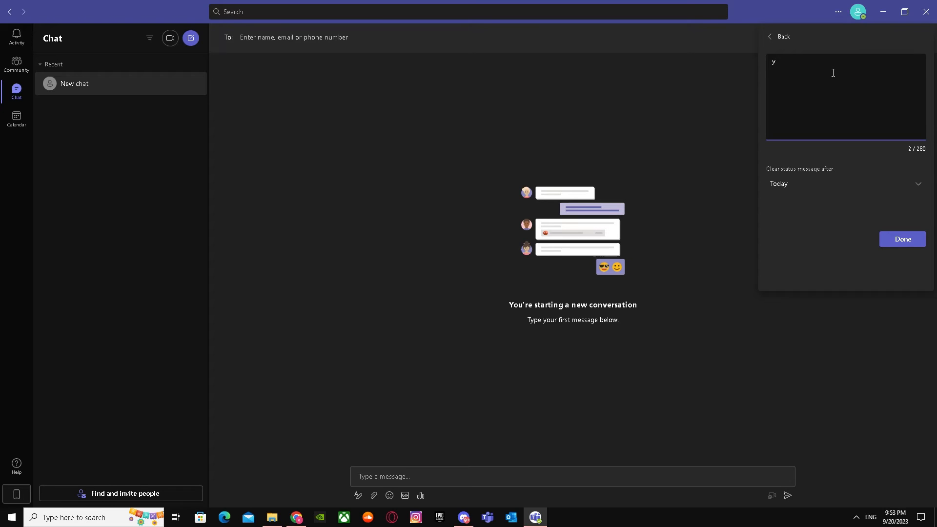
{"action": "type", "text": "i am back"}
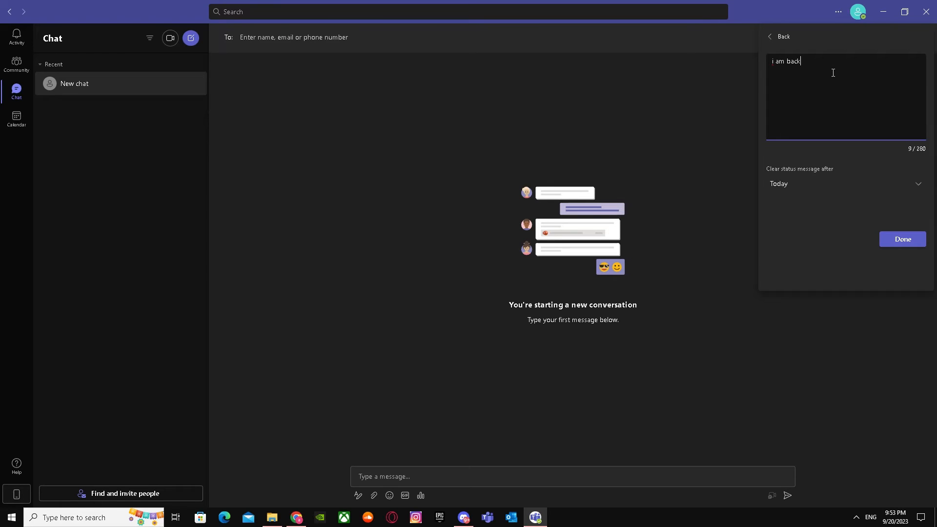
{"action": "mouse_move", "coordinate": [851, 186]}
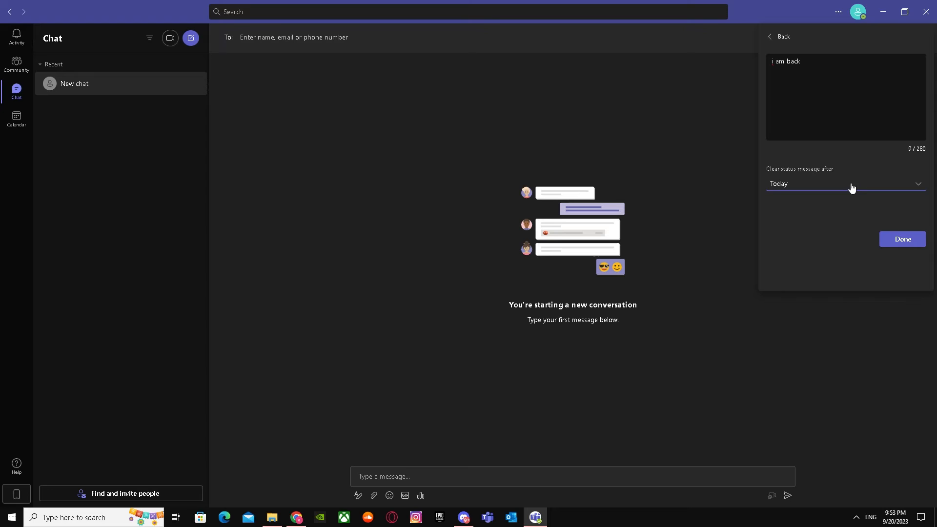
{"action": "mouse_move", "coordinate": [803, 224]}
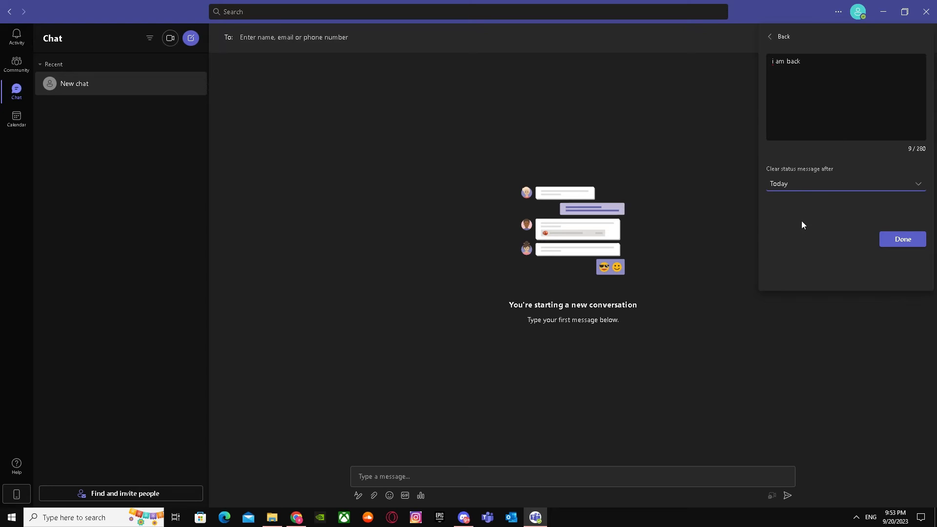
{"action": "mouse_move", "coordinate": [786, 256]}
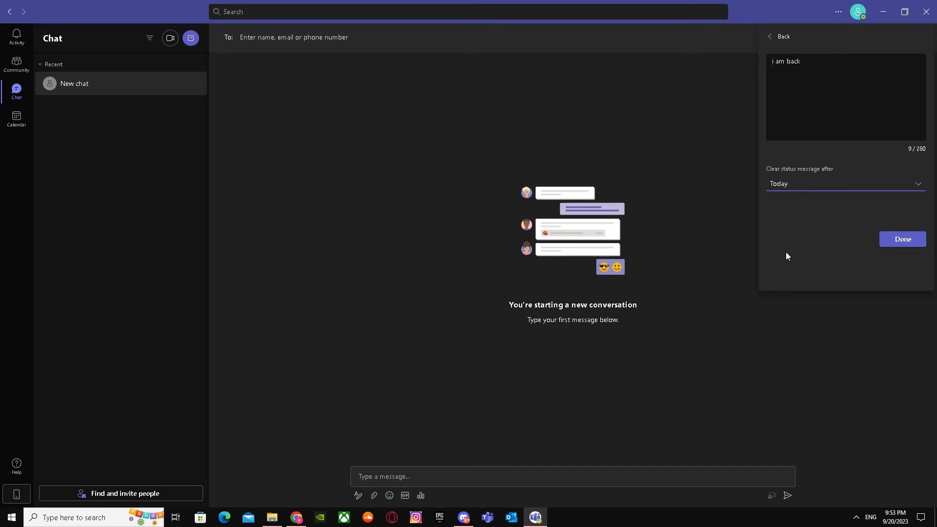
{"action": "mouse_move", "coordinate": [778, 263]}
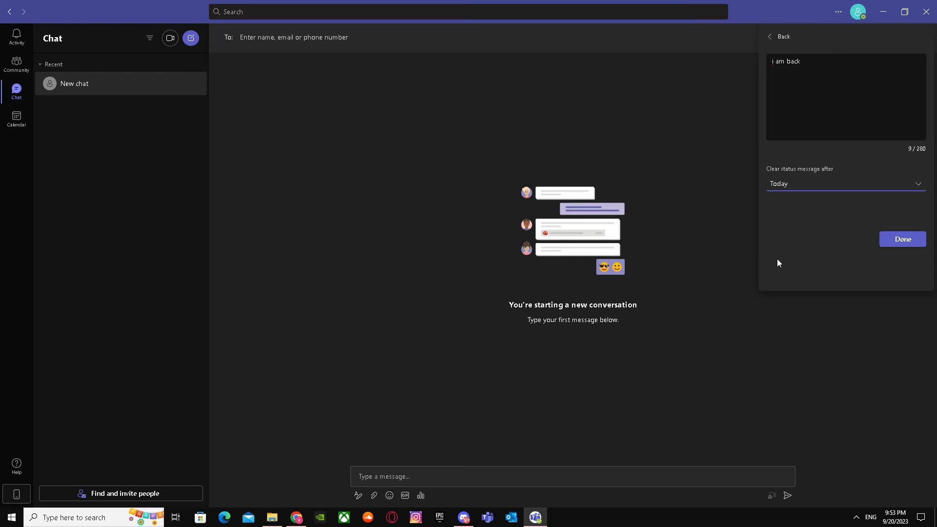
{"action": "mouse_move", "coordinate": [799, 261]}
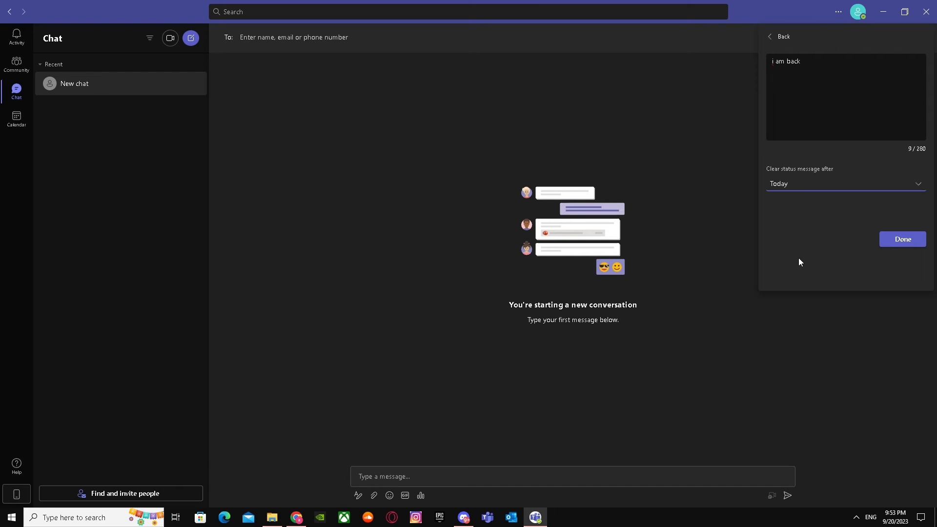
{"action": "mouse_move", "coordinate": [795, 264]}
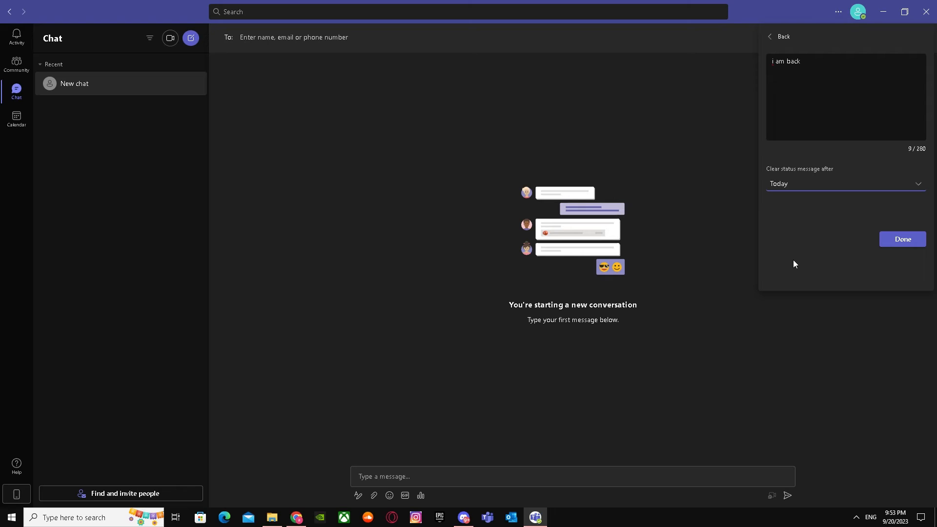
{"action": "mouse_move", "coordinate": [763, 263]}
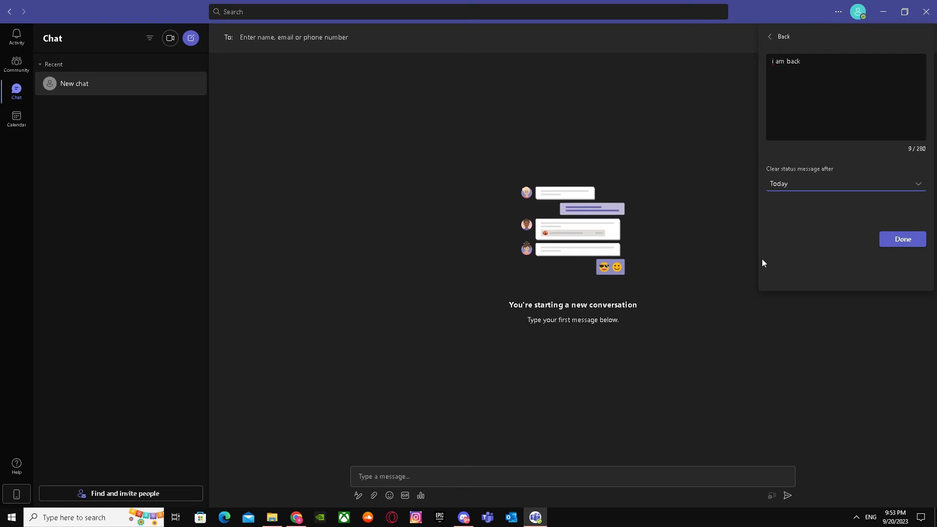
{"action": "mouse_move", "coordinate": [833, 261]}
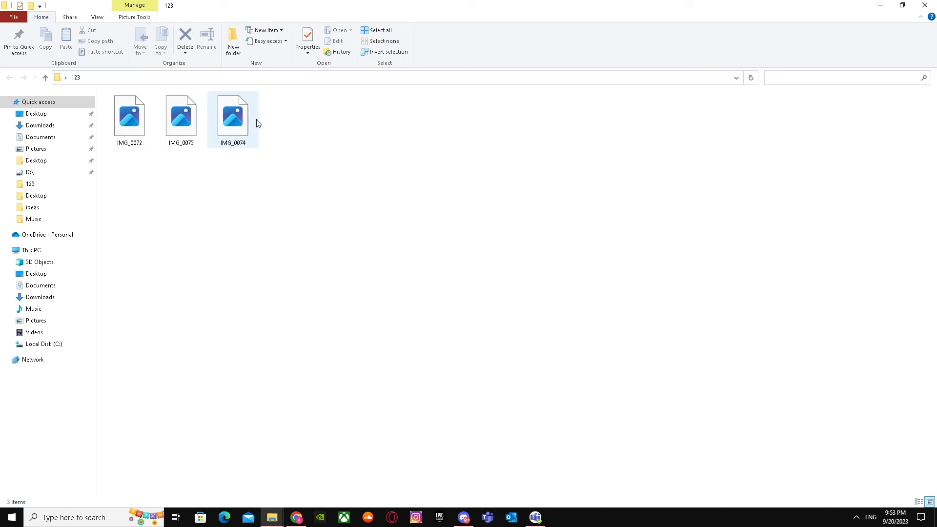
{"action": "left_click", "coordinate": [167, 78]}
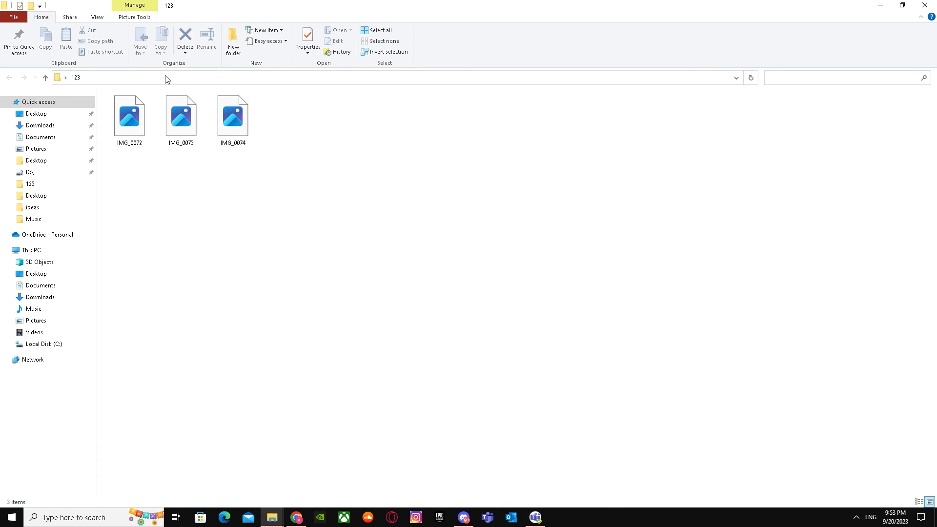
{"action": "left_click", "coordinate": [129, 116]}
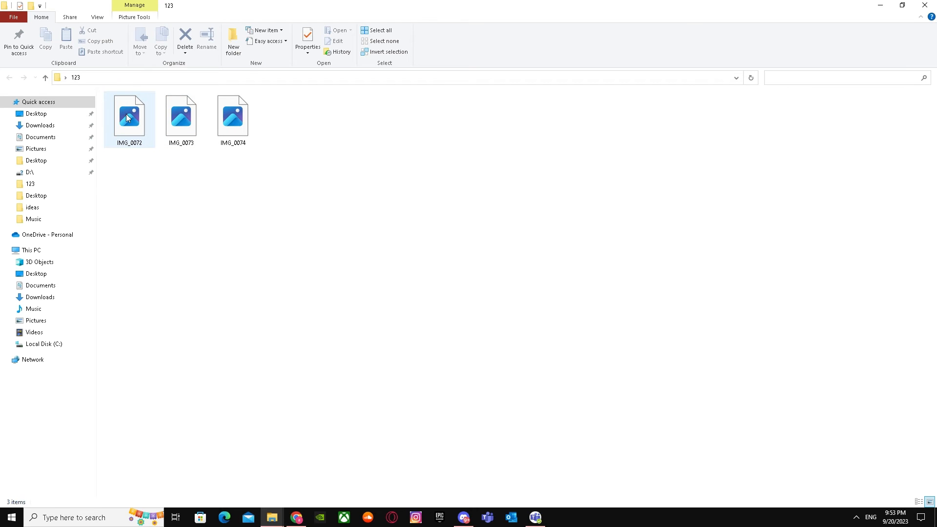
Open IMG_0074, the Outlook automatic replies screenshot, in Microsoft Photos
{"action": "double_click", "coordinate": [129, 117]}
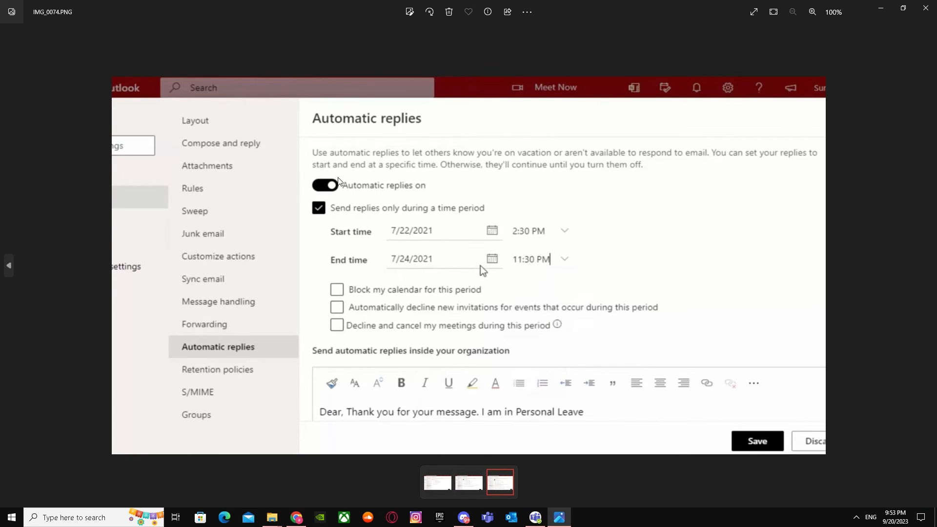
{"action": "mouse_move", "coordinate": [351, 191]}
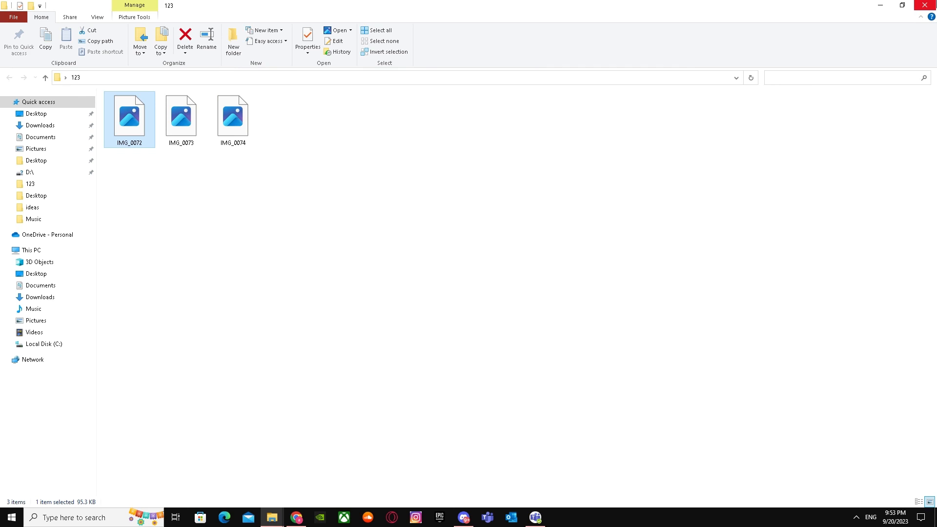
{"action": "mouse_move", "coordinate": [928, 5]}
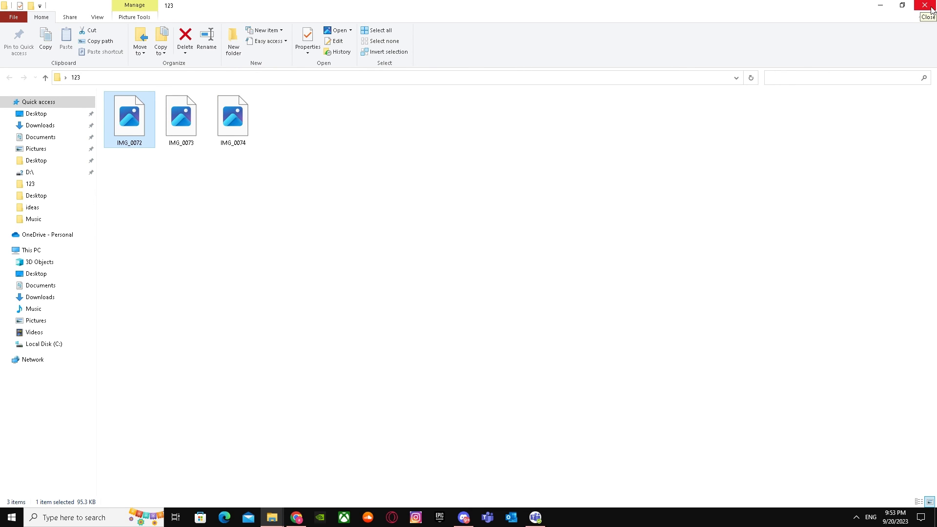
{"action": "mouse_move", "coordinate": [929, 11]}
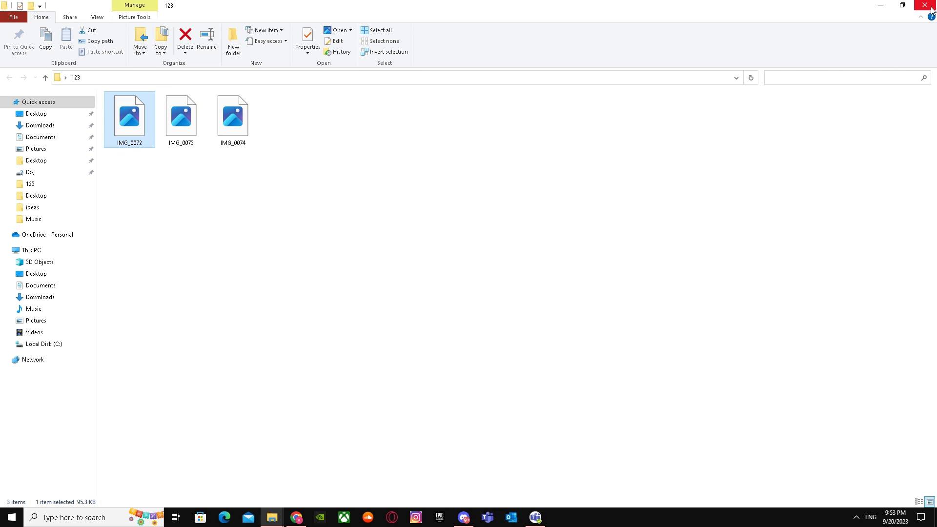
Close the File Explorer window for folder 123
{"action": "left_click", "coordinate": [930, 5]}
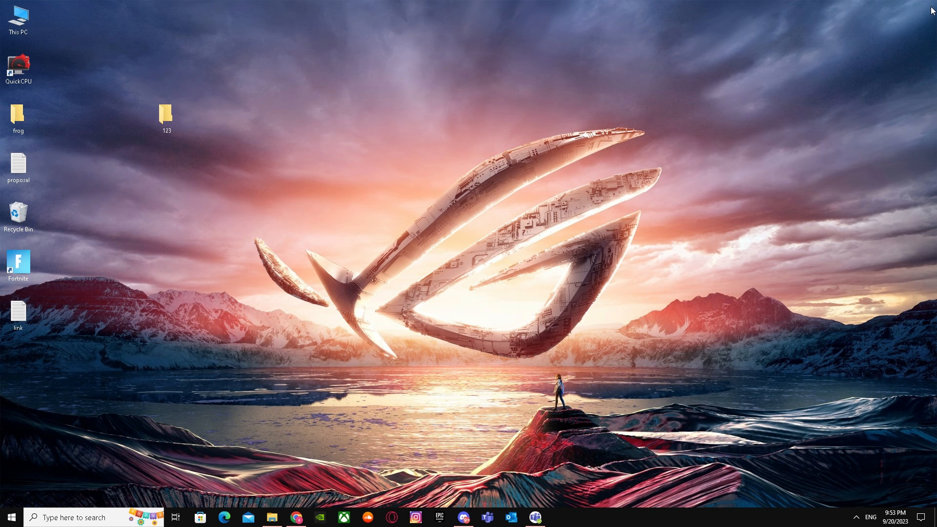